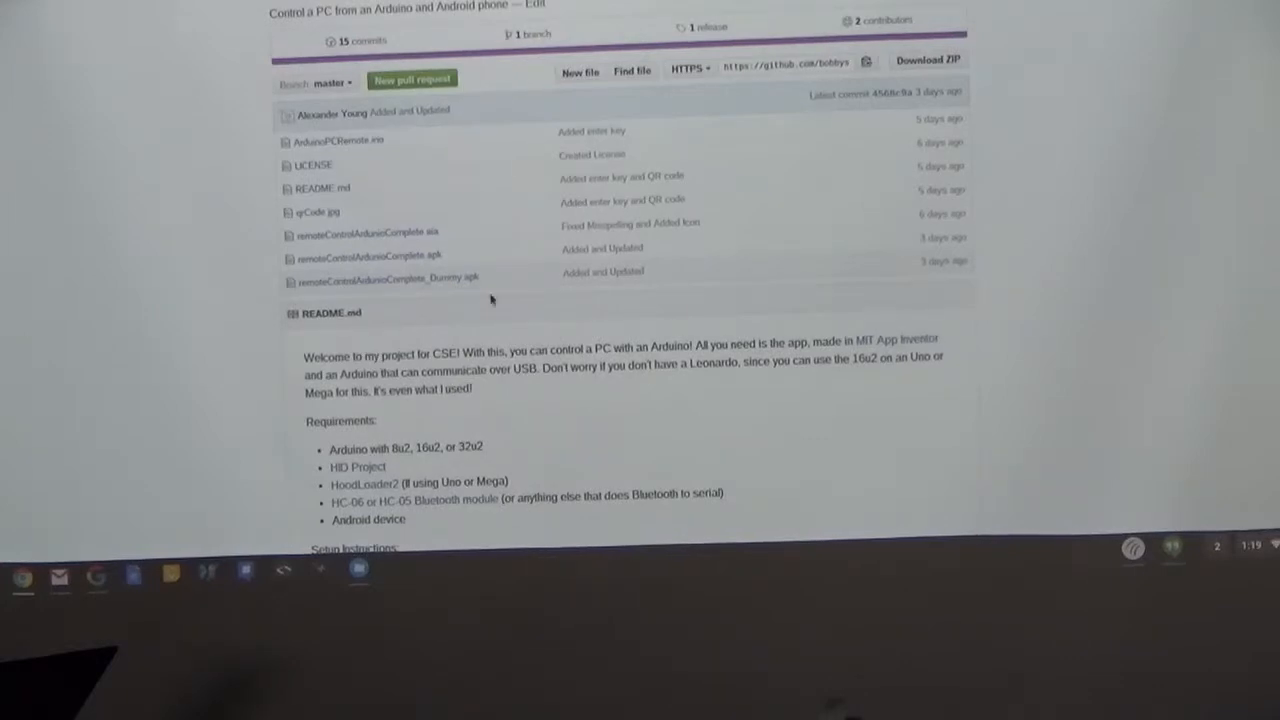
mouse_move(1048, 258)
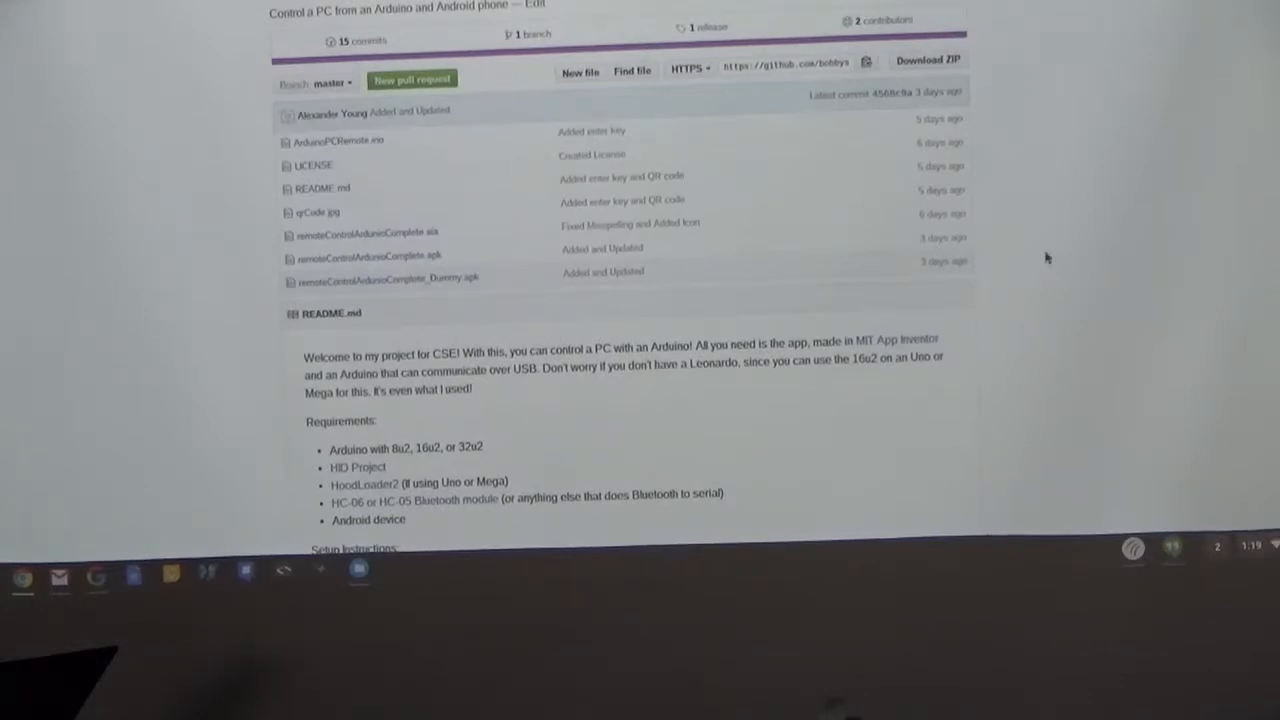
mouse_move(422, 312)
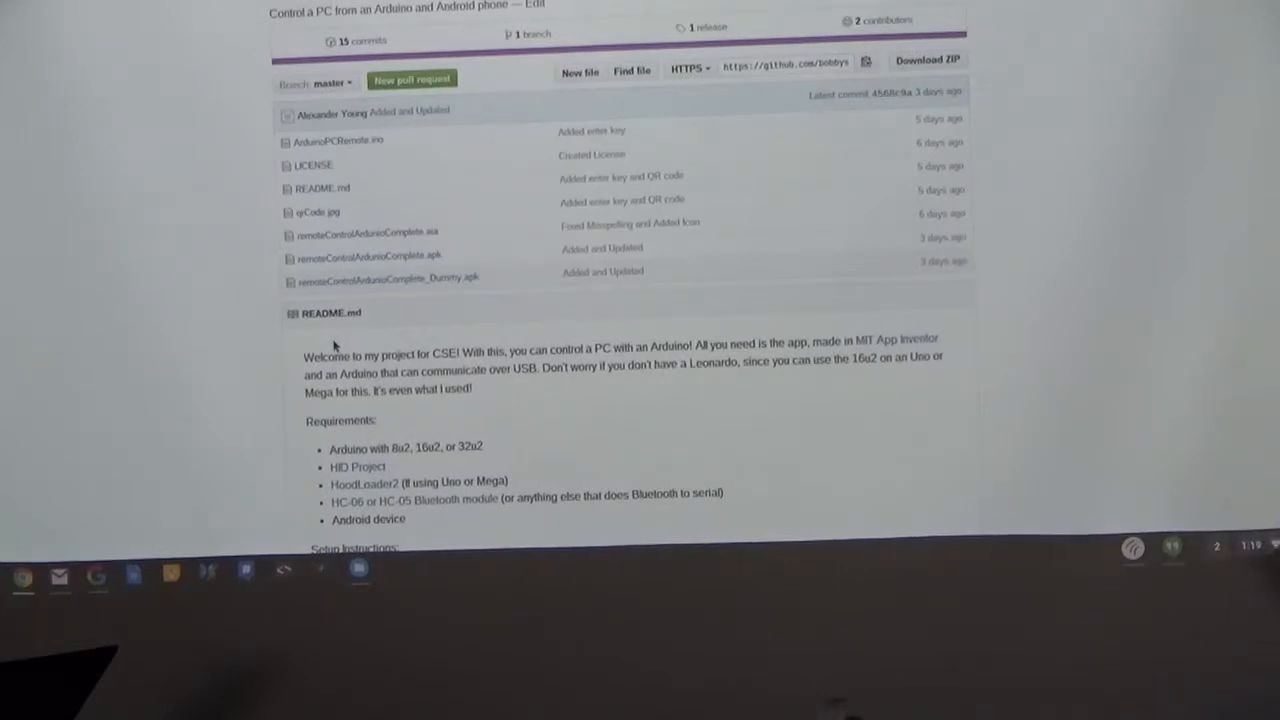
mouse_move(652, 278)
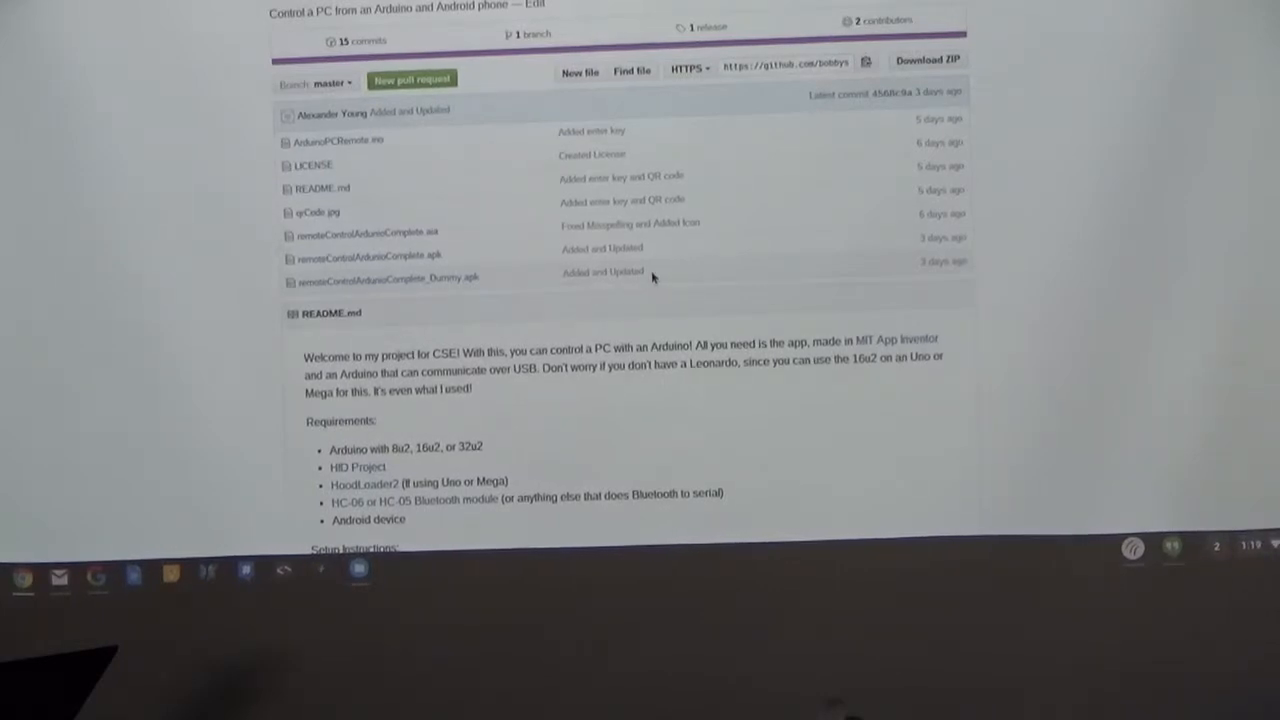
mouse_move(1266, 260)
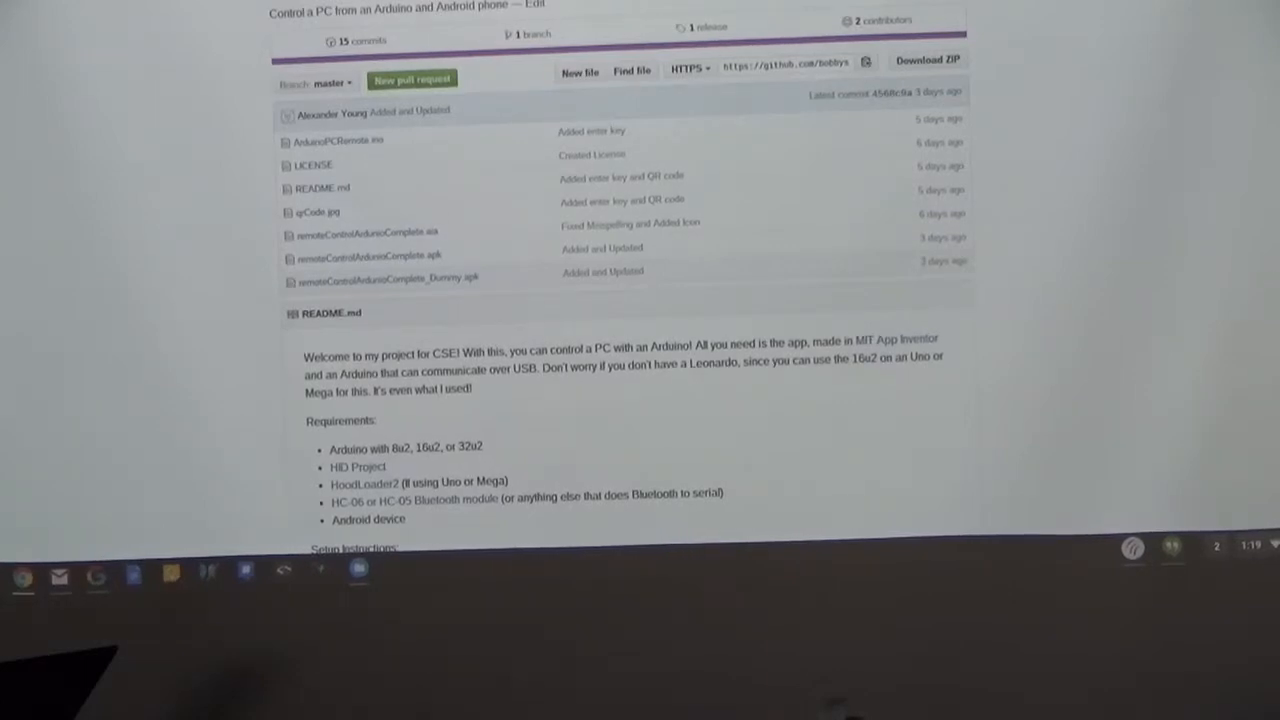
- Open the .ino Arduino sketch from the file list and read through its HID keyboard/mouse code
scroll("down", 3)
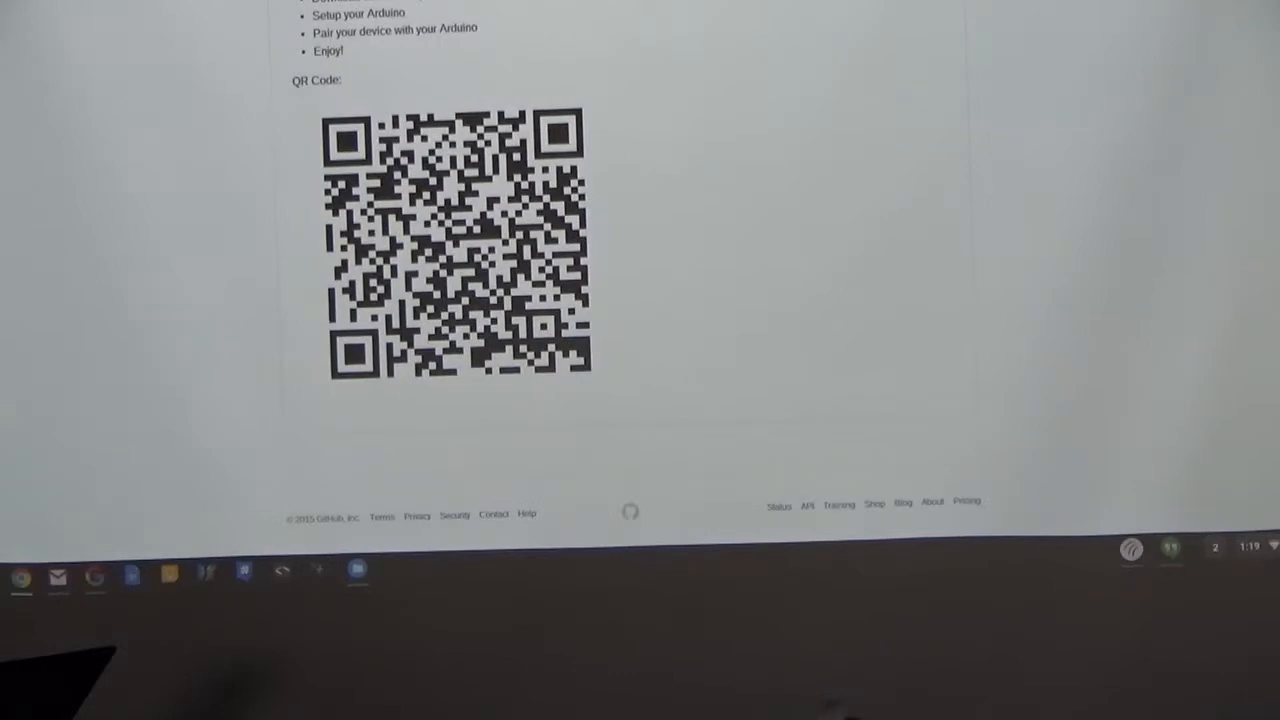
scroll("up", 3)
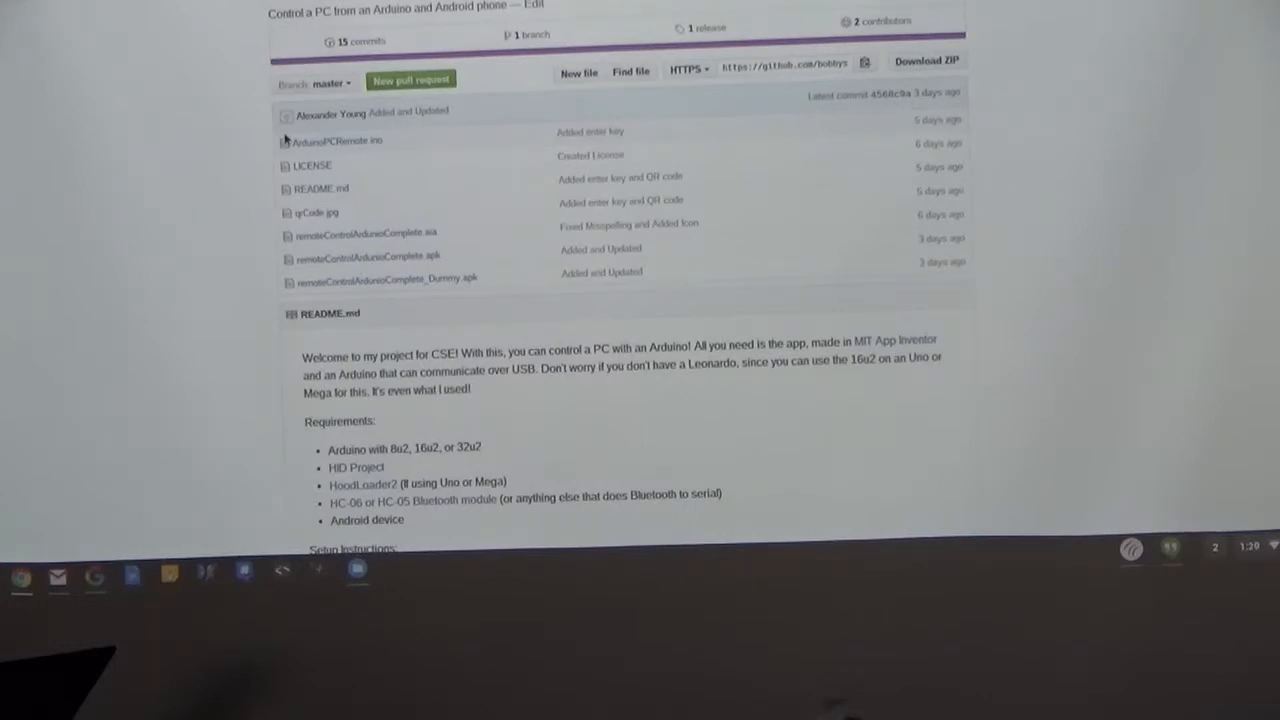
left_click(338, 140)
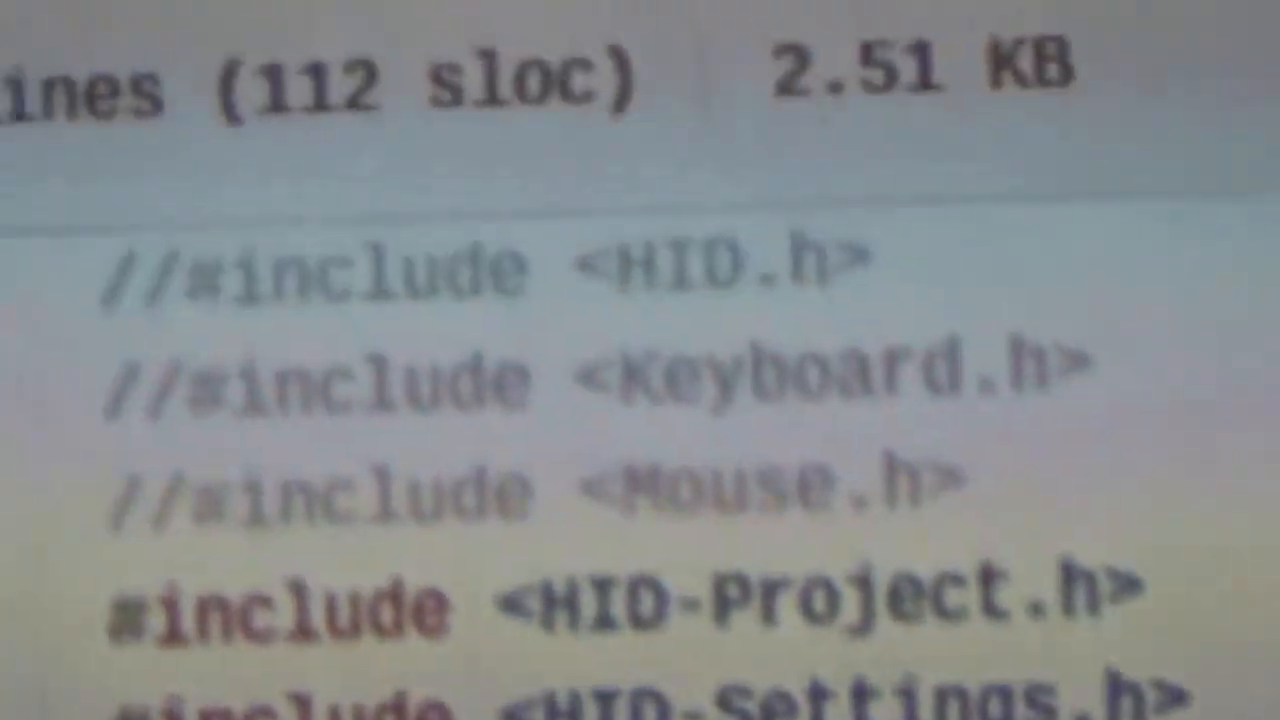
scroll("down", 3)
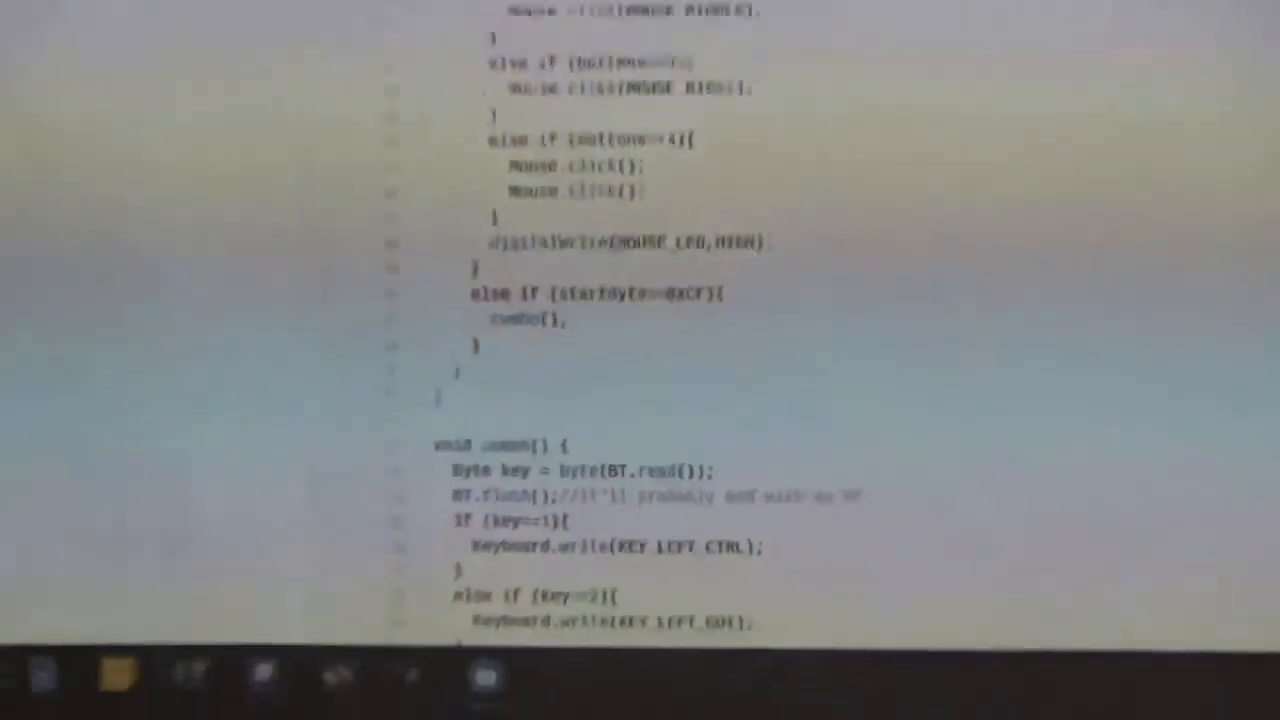